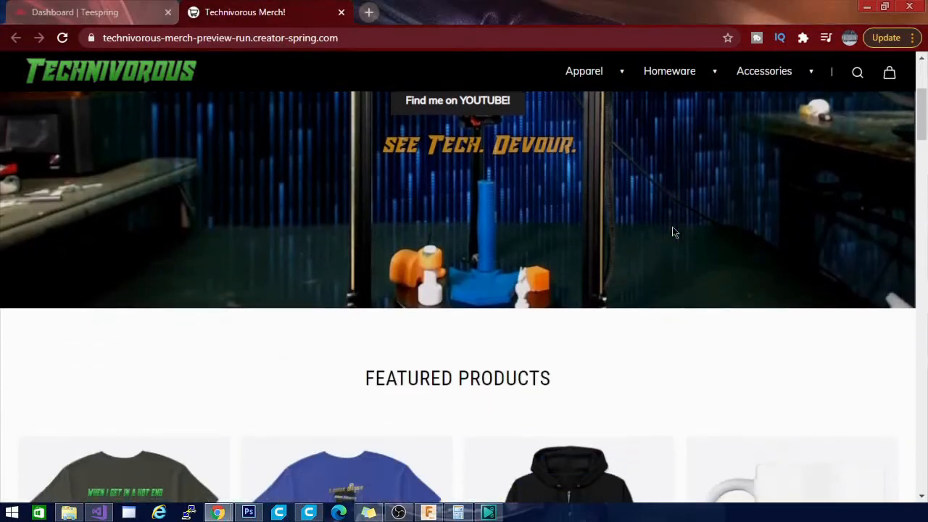
scroll(down, 3)
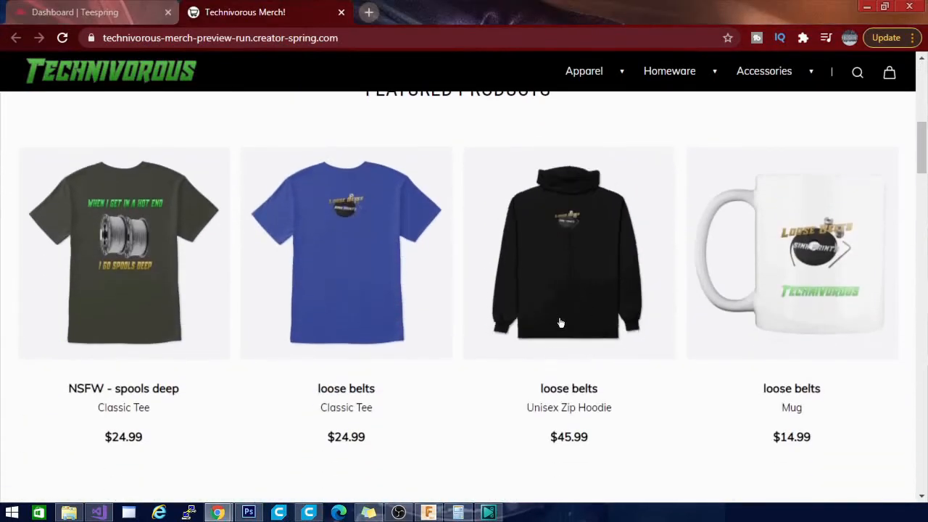
scroll(down, 3)
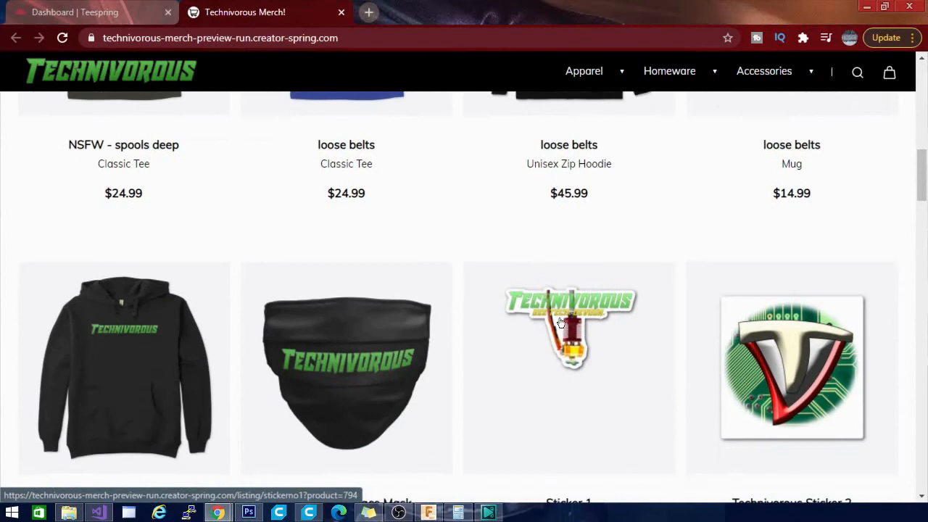